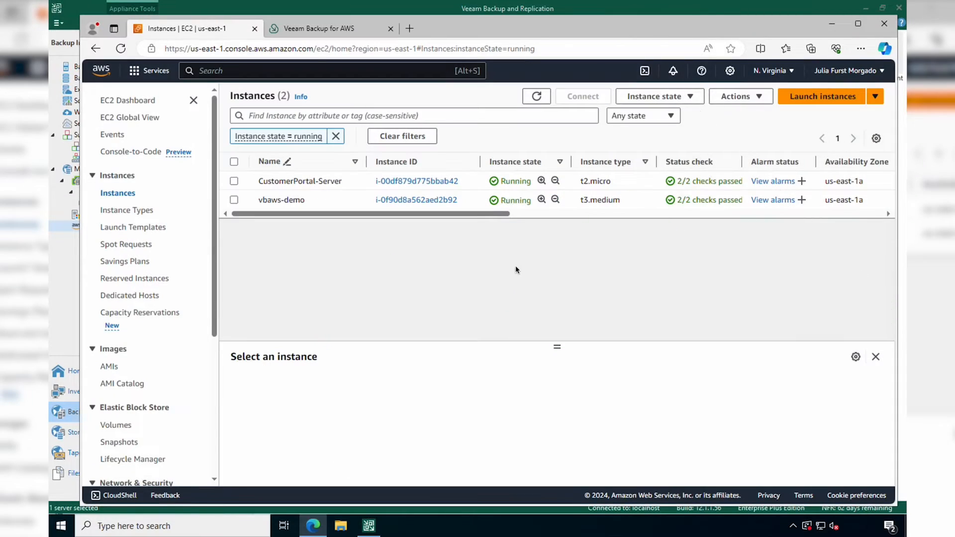
# - Open CustomerPortal-Server's security details and its ec2-restore IAM role to edit the flr policy
pyautogui.click(417, 181)
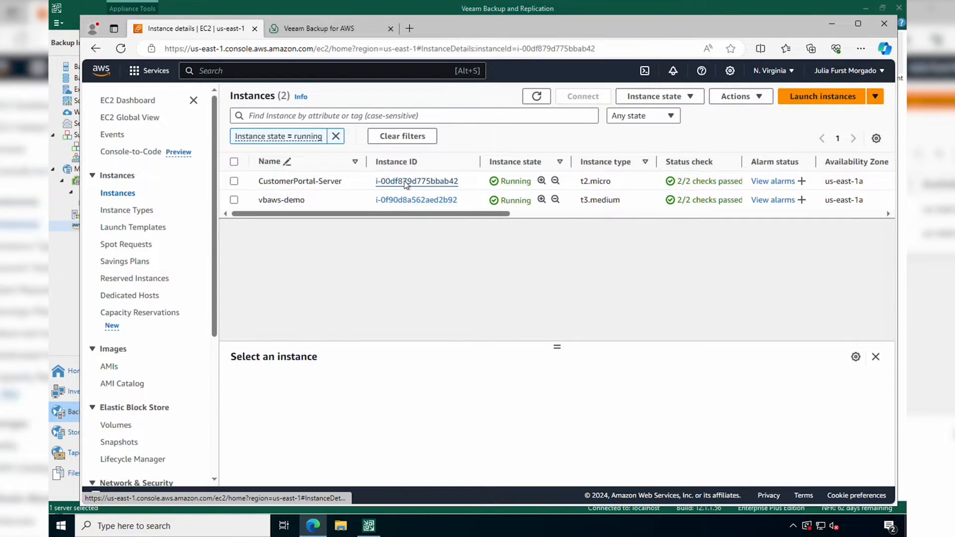
pyautogui.click(417, 181)
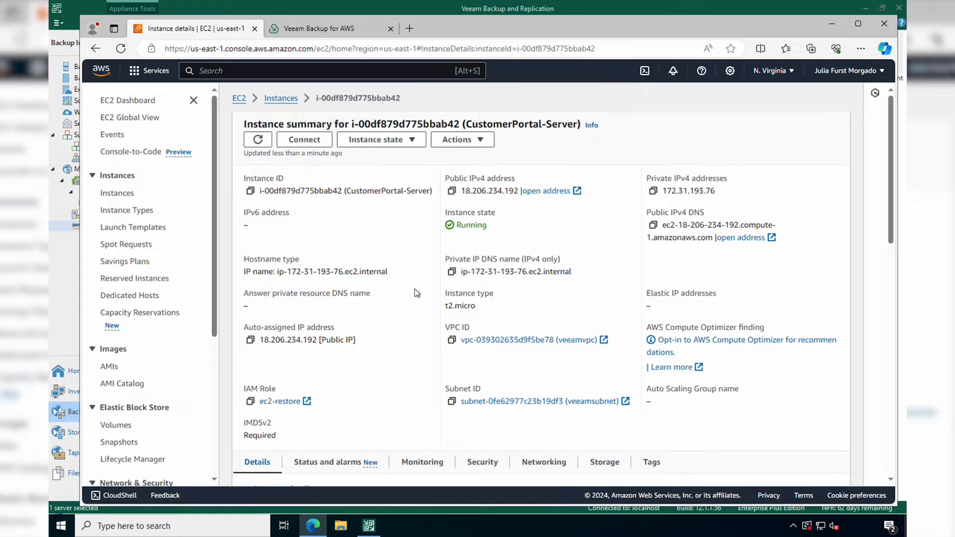
pyautogui.scroll(-3)
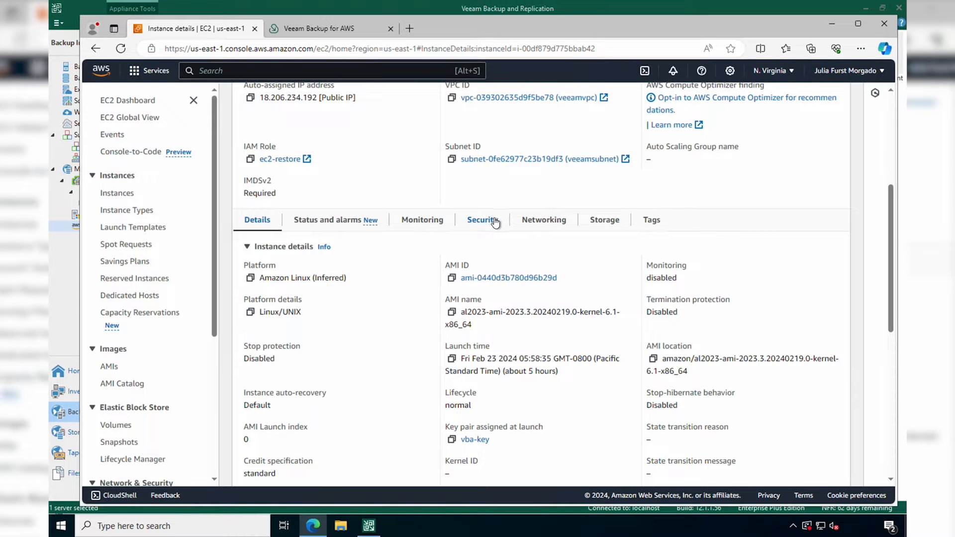
pyautogui.click(482, 219)
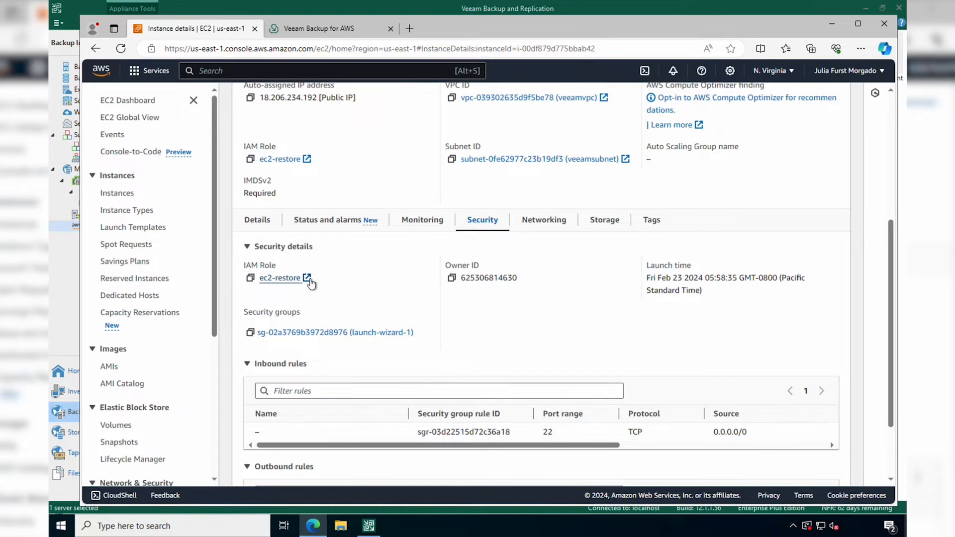
pyautogui.click(307, 278)
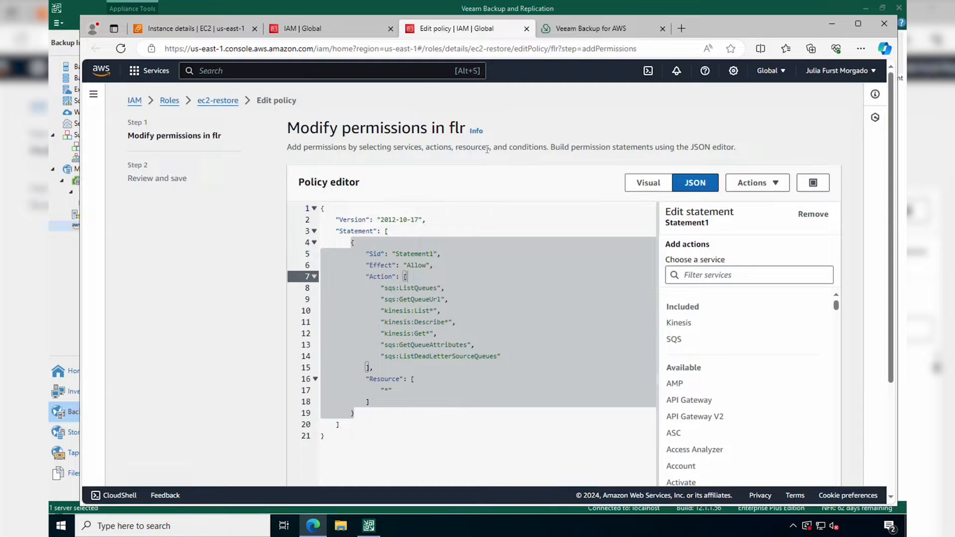
# - Navigate to Security Groups and open the launch-wizard-1 security group
pyautogui.click(189, 28)
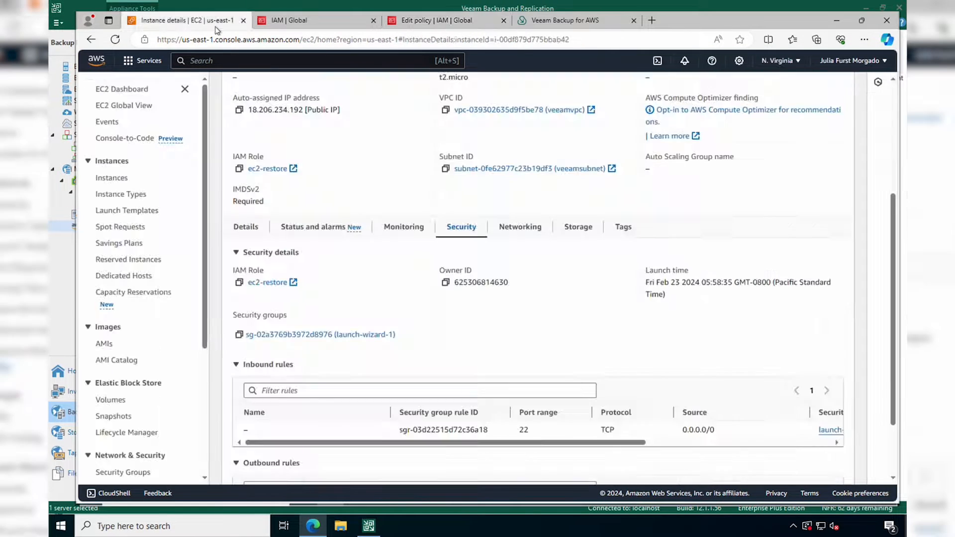
pyautogui.scroll(-3)
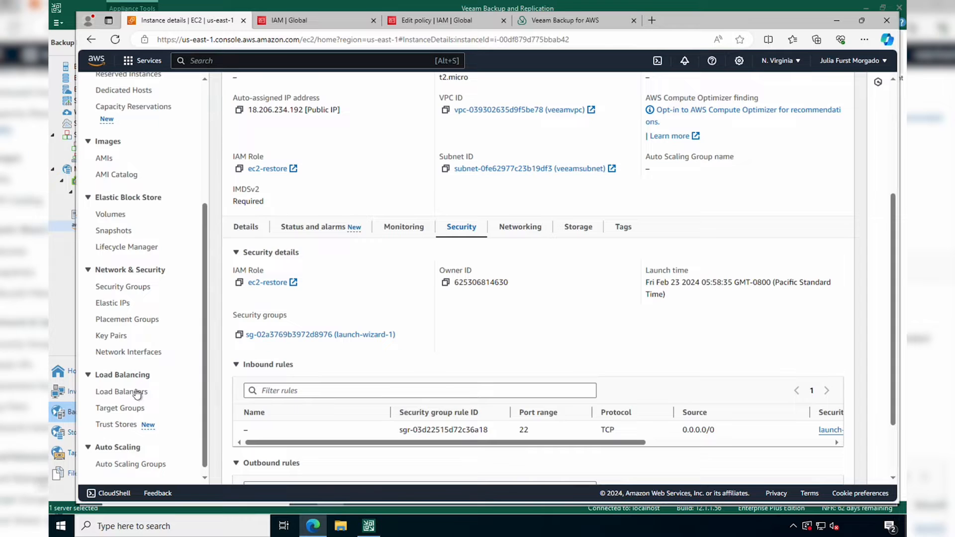
pyautogui.click(123, 287)
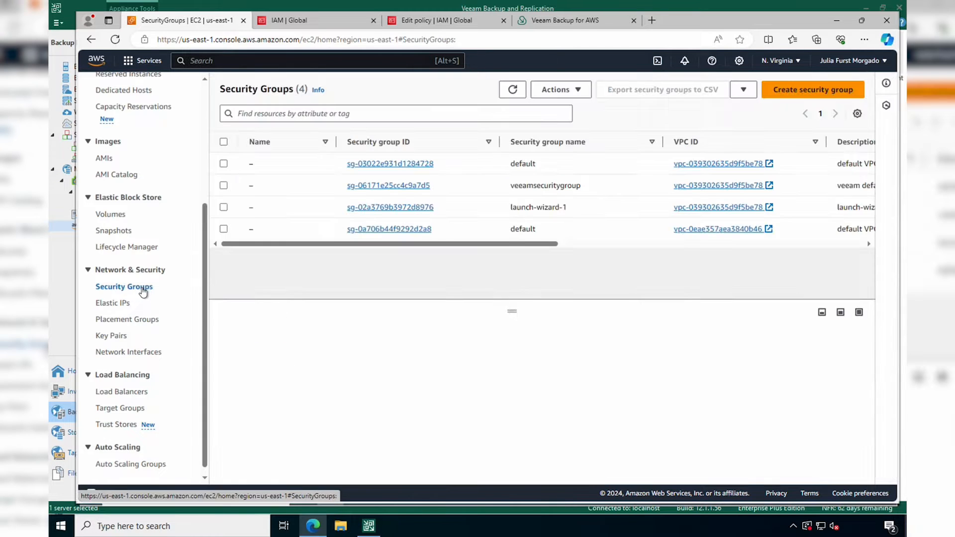
pyautogui.click(391, 207)
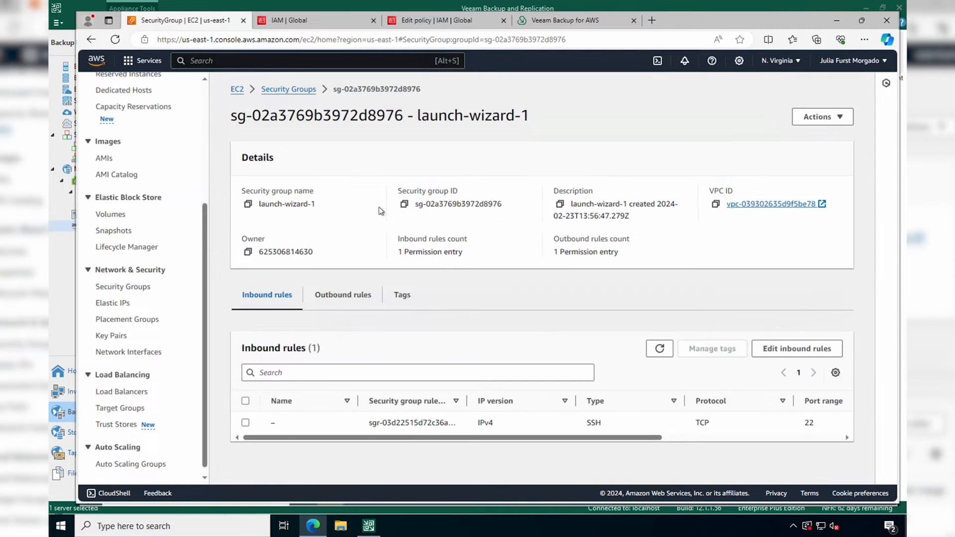
# - Add an inbound HTTPS rule on port 443 with a CIDR source to launch-wizard-1
pyautogui.click(797, 348)
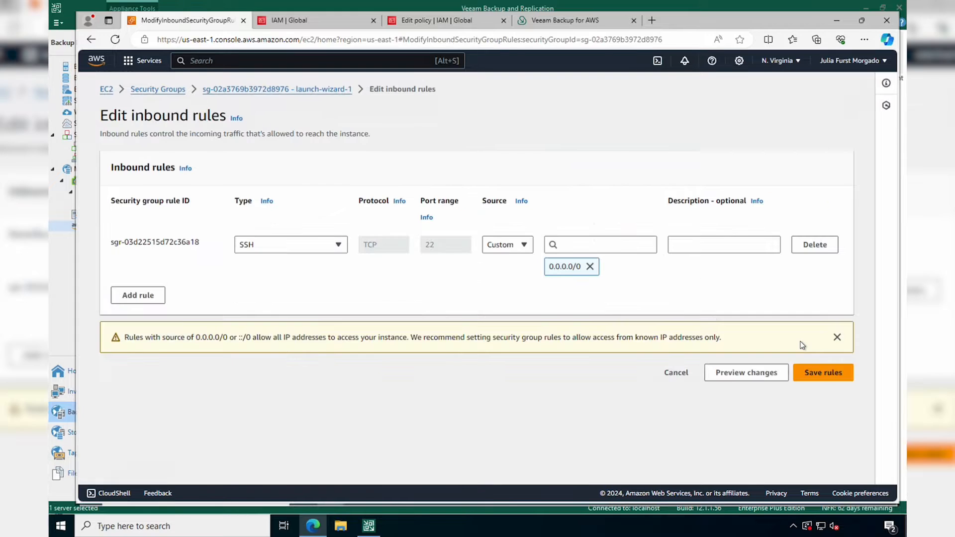
pyautogui.click(137, 295)
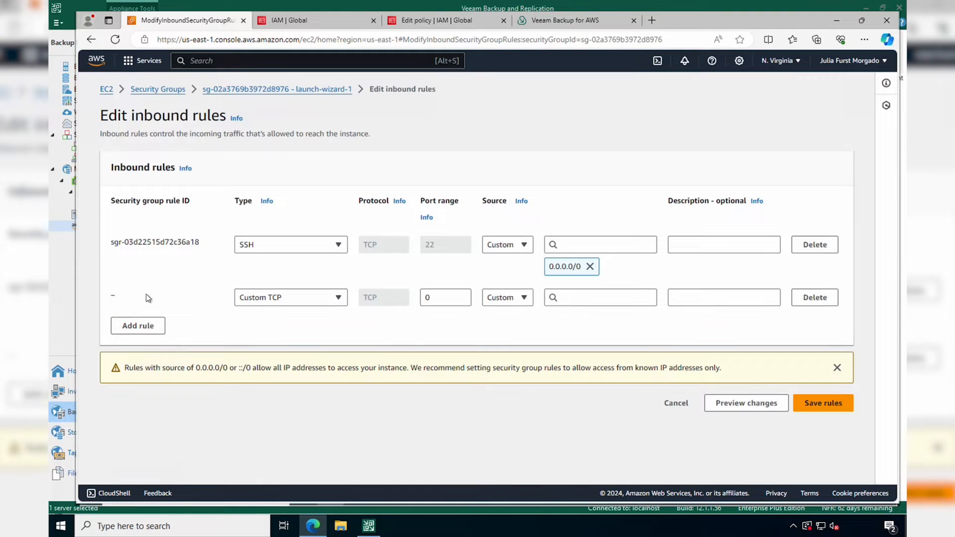
pyautogui.click(289, 298)
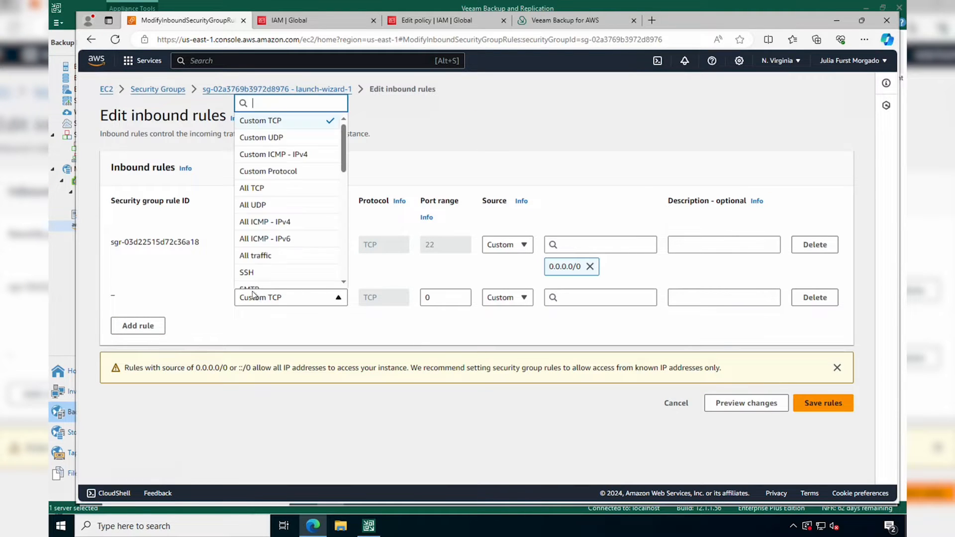
pyautogui.scroll(-3)
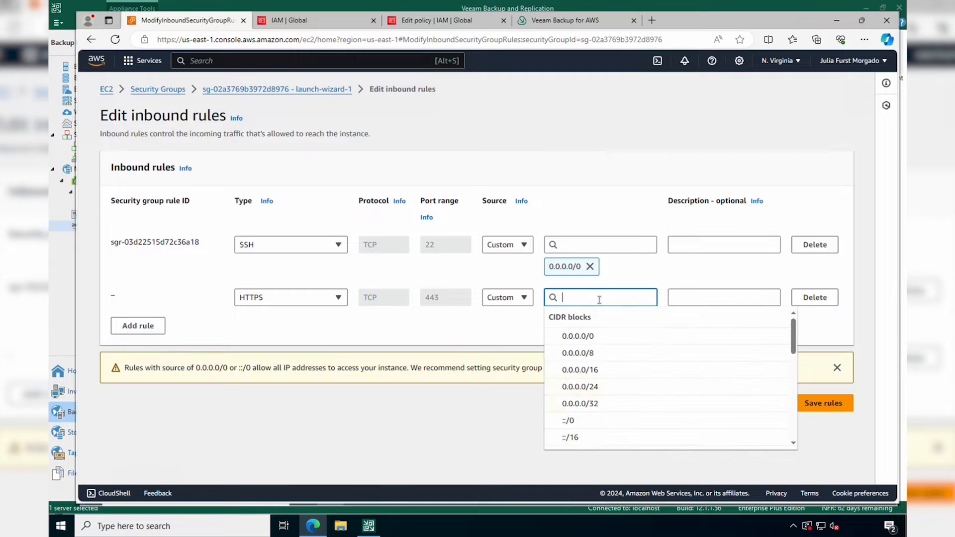
pyautogui.click(576, 335)
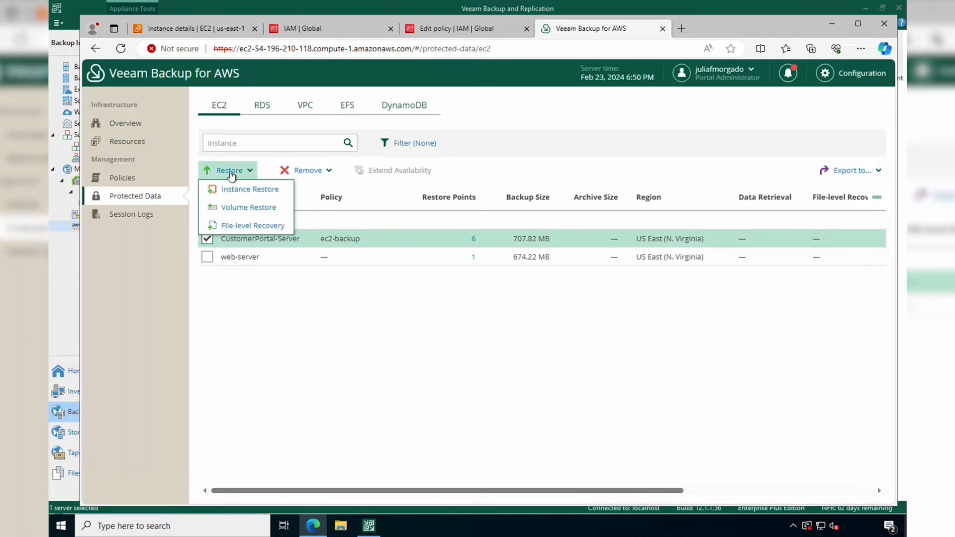
# - Start file-level recovery of CustomerPortal-Server using the 6:16:42 PM backup restore point
pyautogui.click(253, 226)
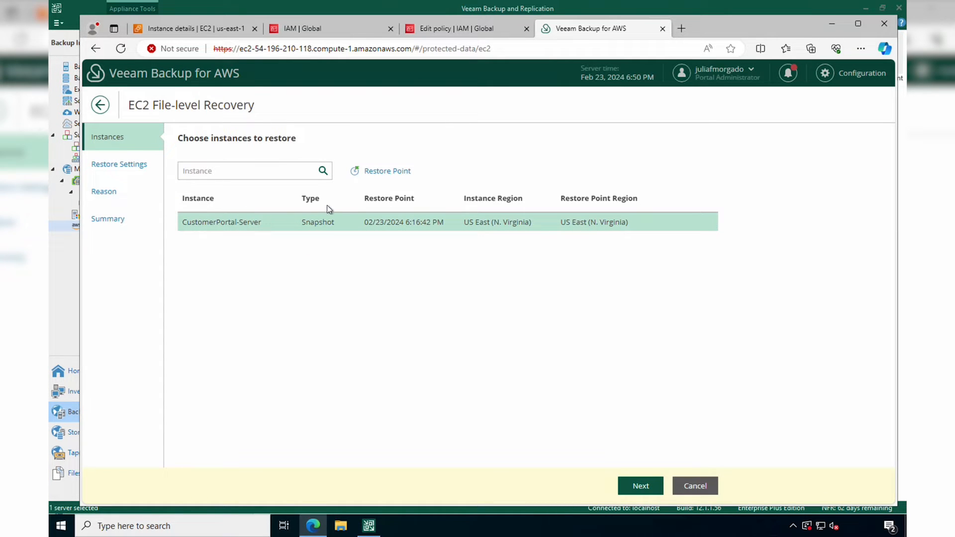
pyautogui.moveTo(387, 170)
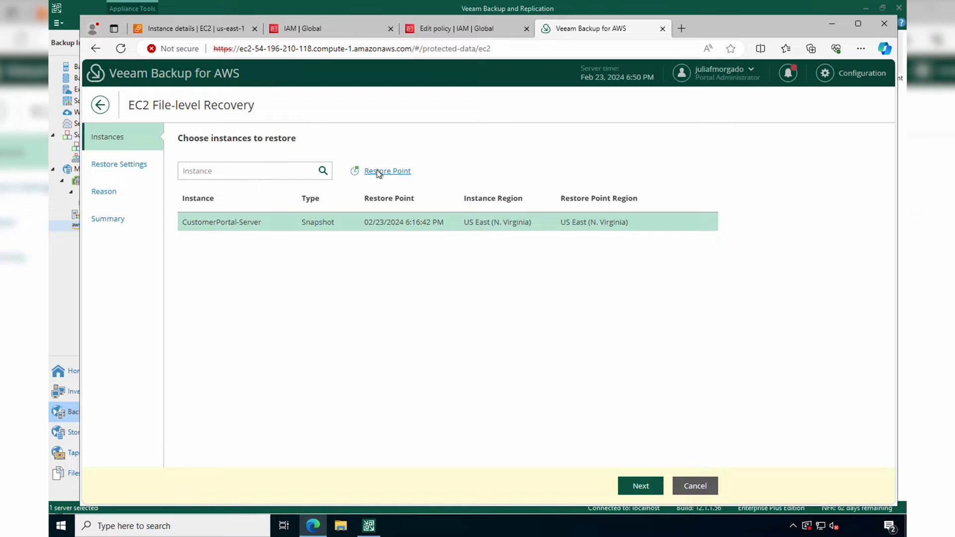
pyautogui.click(387, 170)
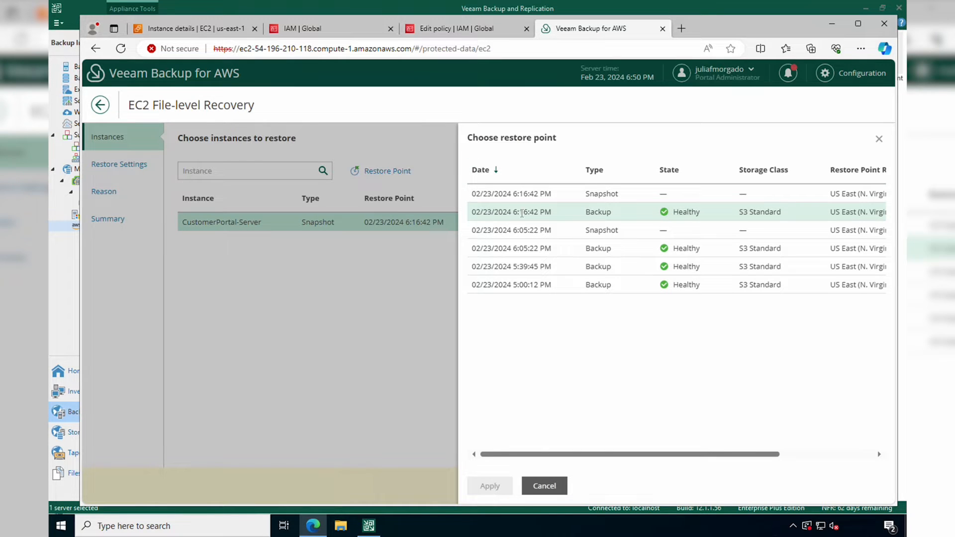
pyautogui.click(490, 486)
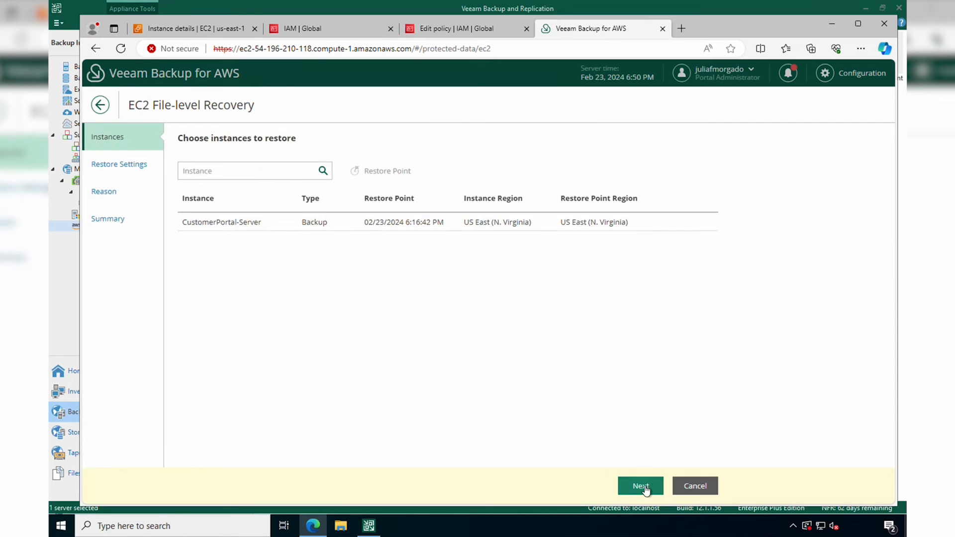
# - Enable additional restore mode at a 20 MB/sec restore rate and proceed to the reason step
pyautogui.click(639, 486)
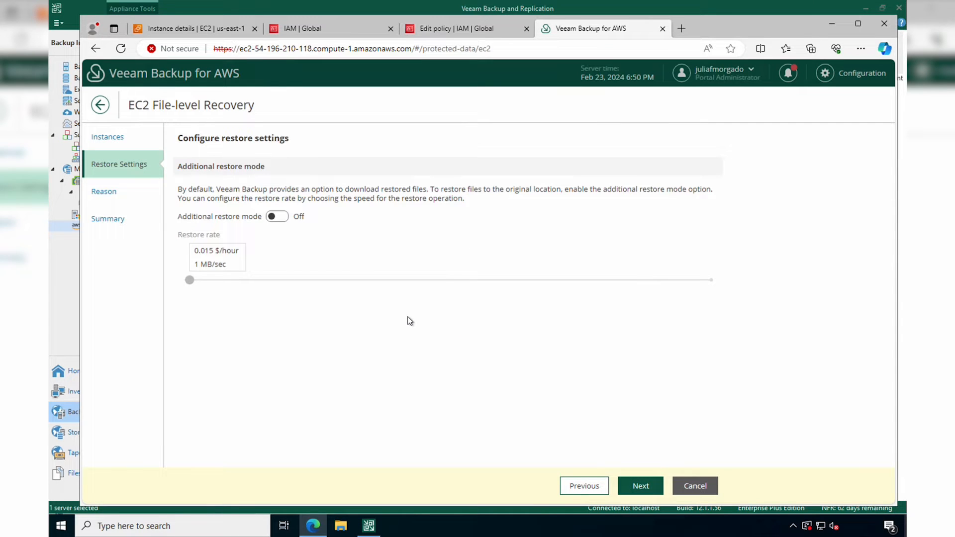
pyautogui.moveTo(453, 301)
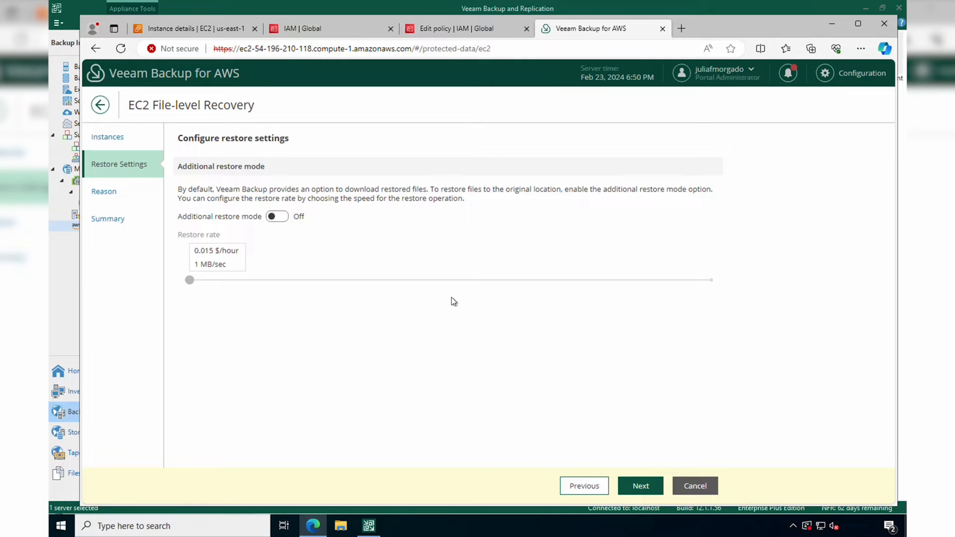
pyautogui.moveTo(435, 289)
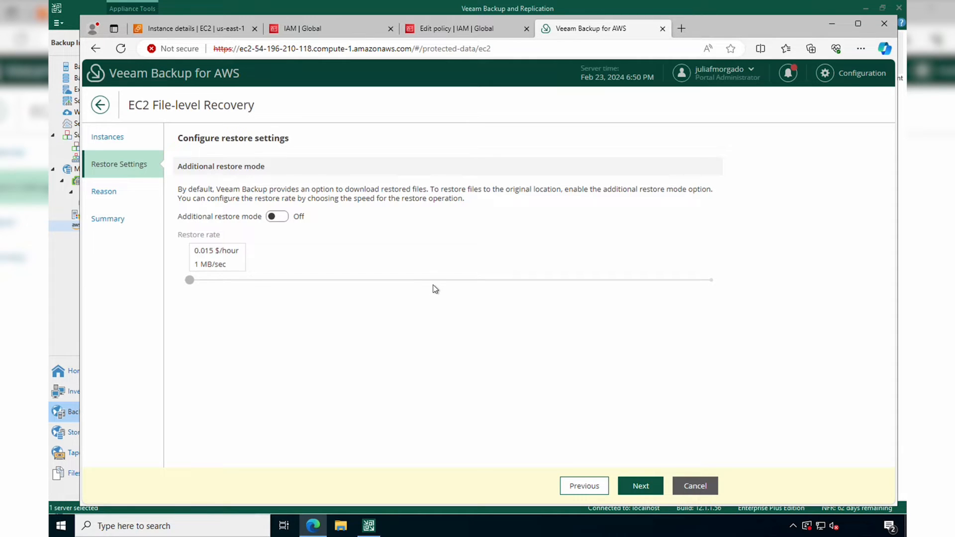
pyautogui.moveTo(333, 241)
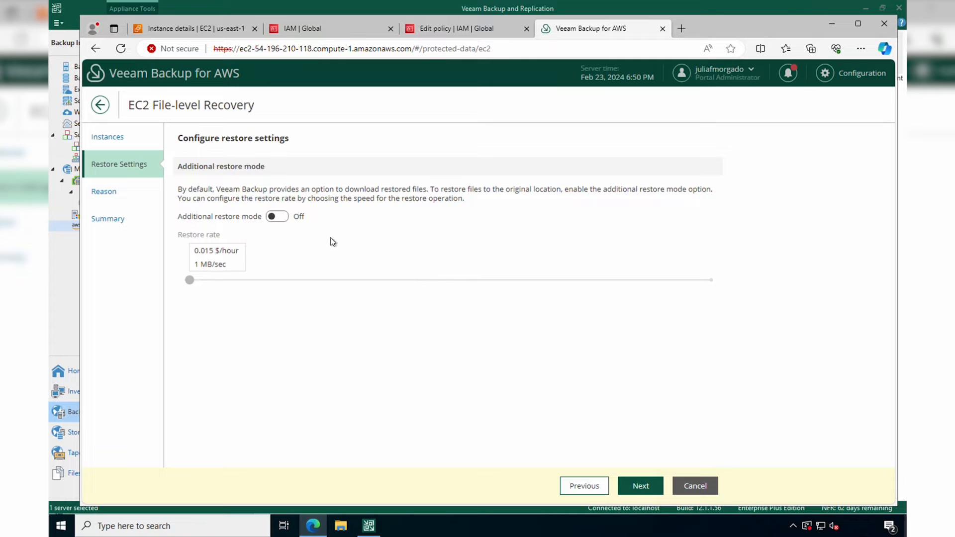
pyautogui.moveTo(317, 226)
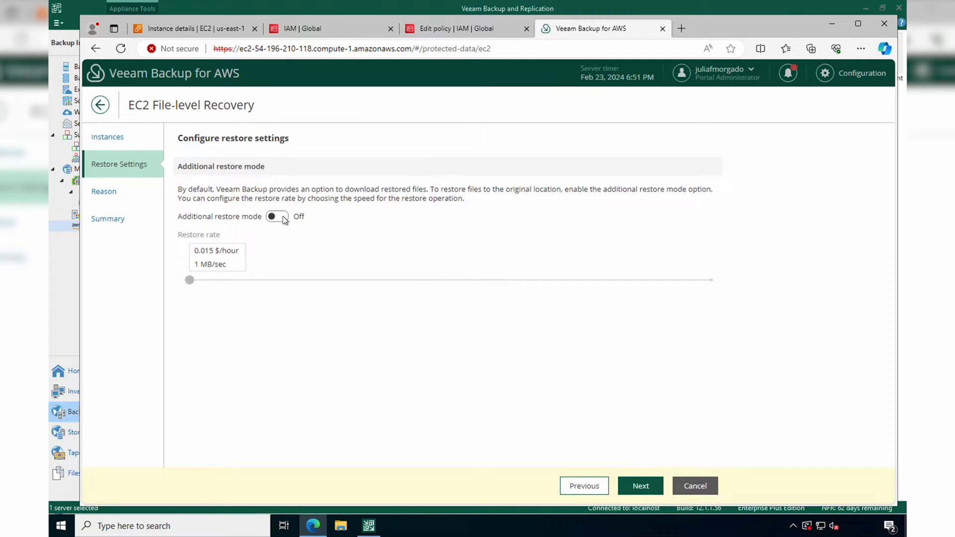
pyautogui.click(277, 216)
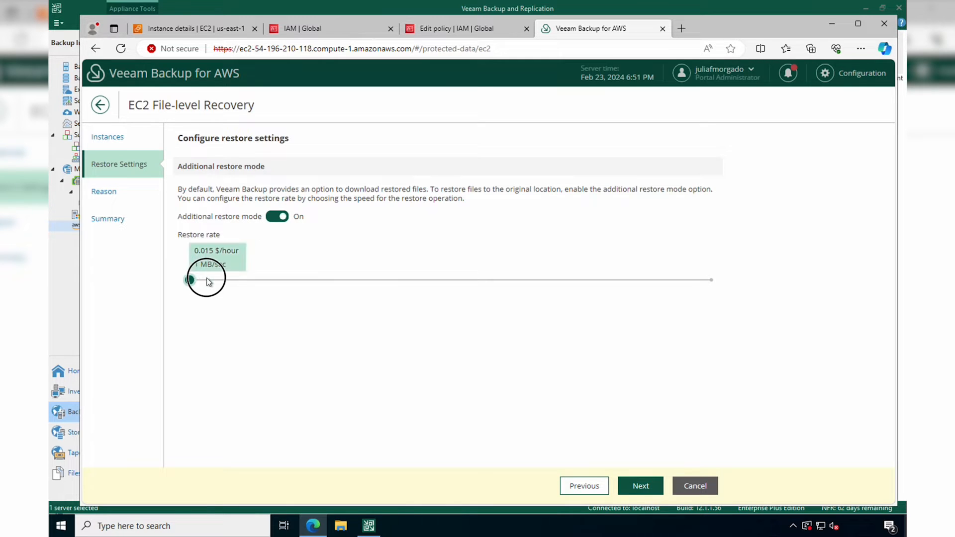
pyautogui.moveTo(190, 280); pyautogui.dragTo(379, 279)
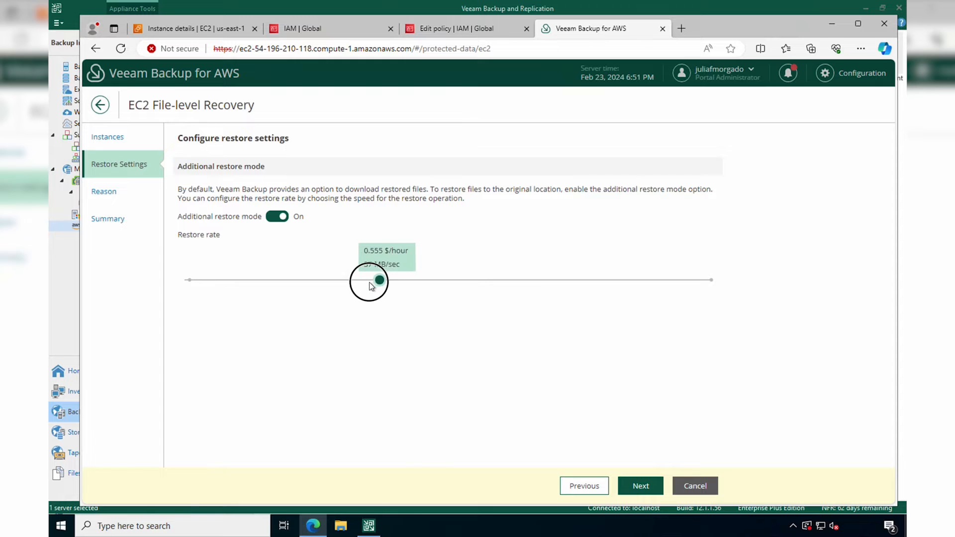
pyautogui.moveTo(379, 279); pyautogui.dragTo(290, 280)
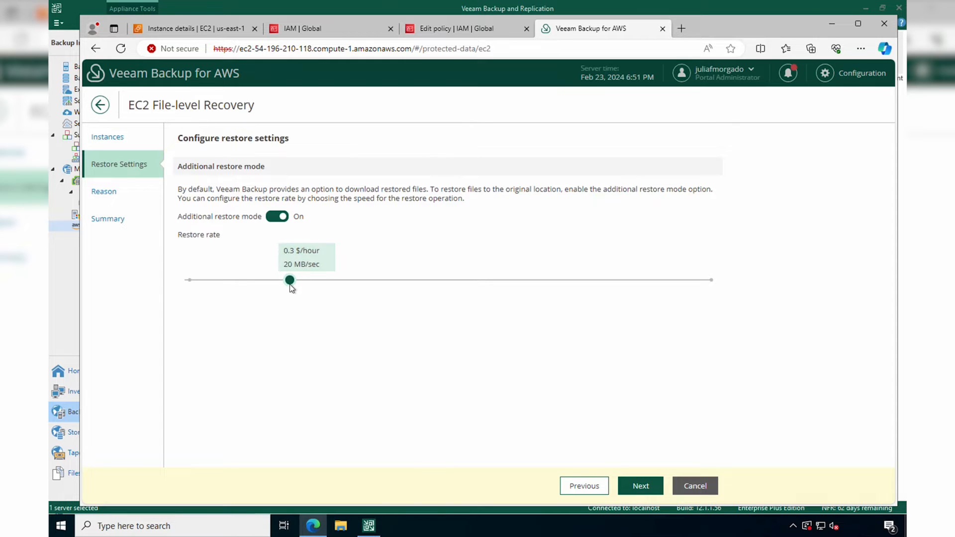
pyautogui.click(640, 486)
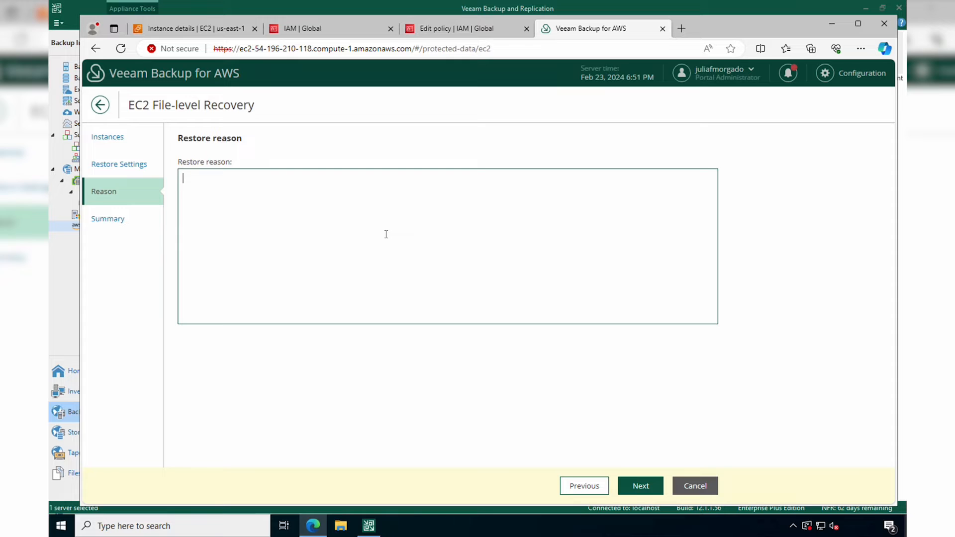
# - Enter 'accidentally' deleted as the restore reason, review the summary and finish the wizard
pyautogui.write('accidentally')
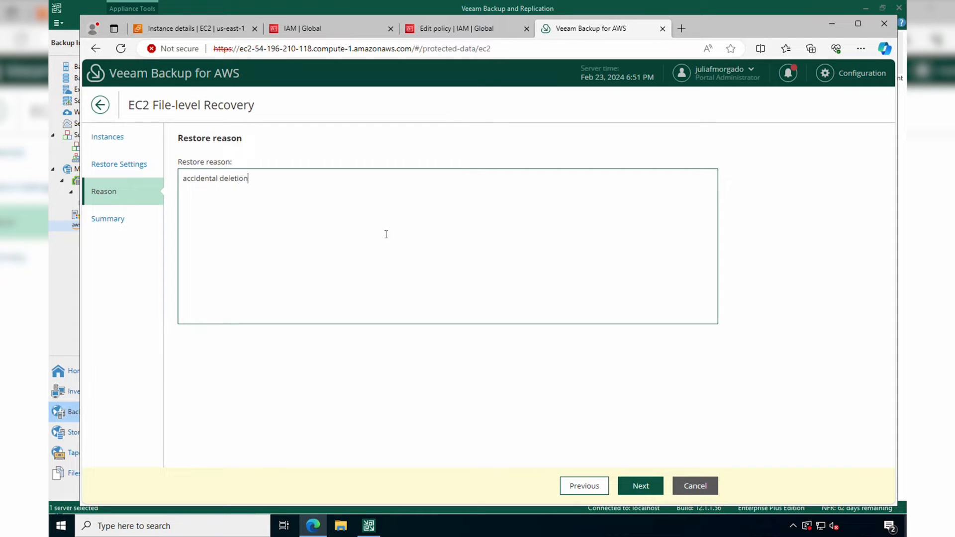
pyautogui.click(640, 486)
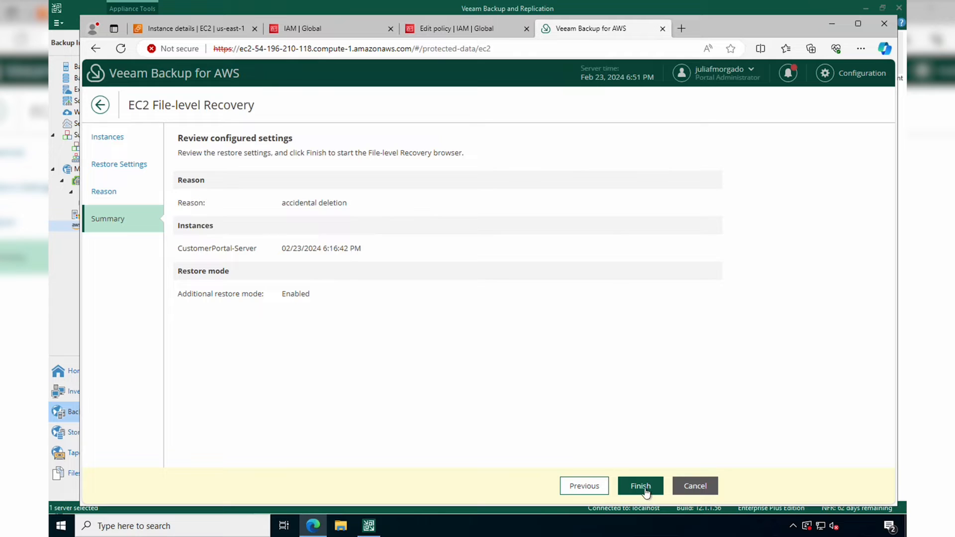
pyautogui.click(640, 485)
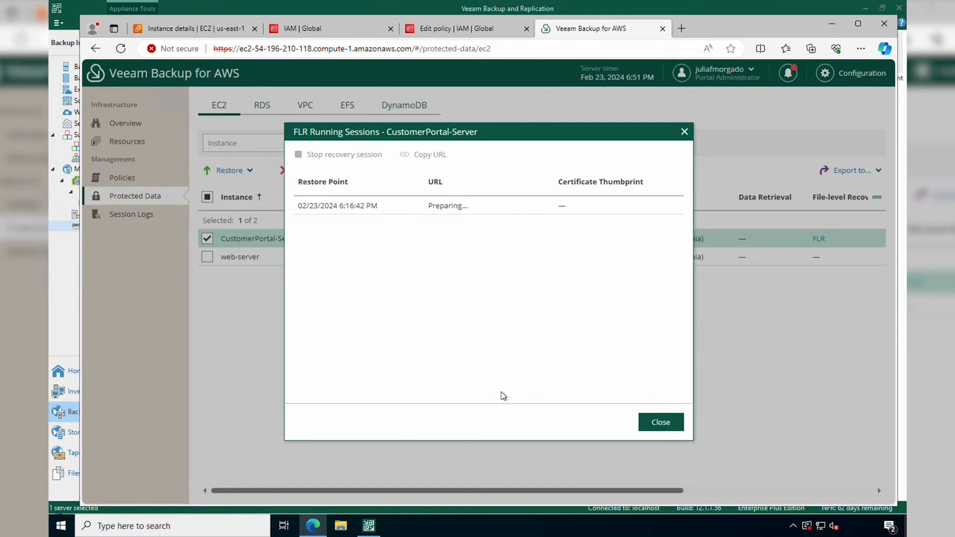
pyautogui.moveTo(509, 317)
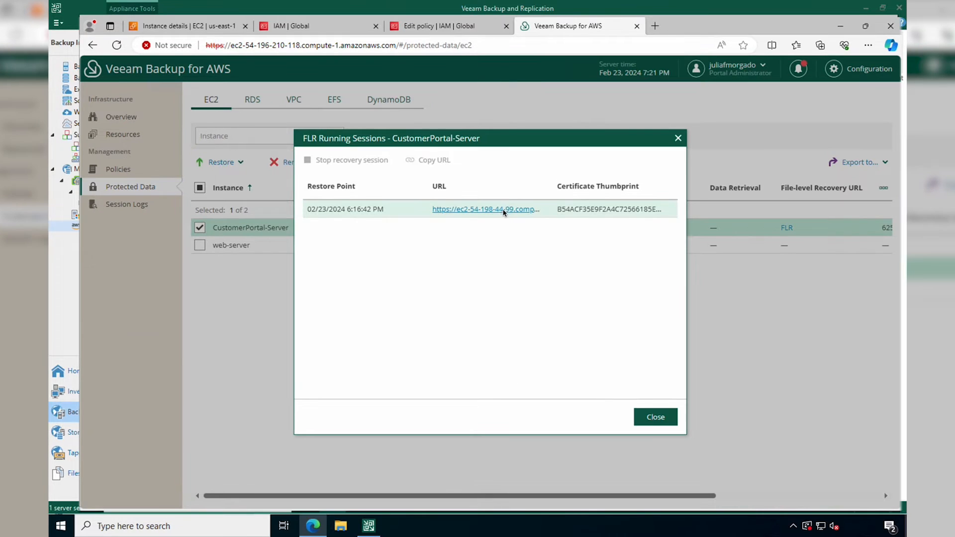
pyautogui.moveTo(485, 209)
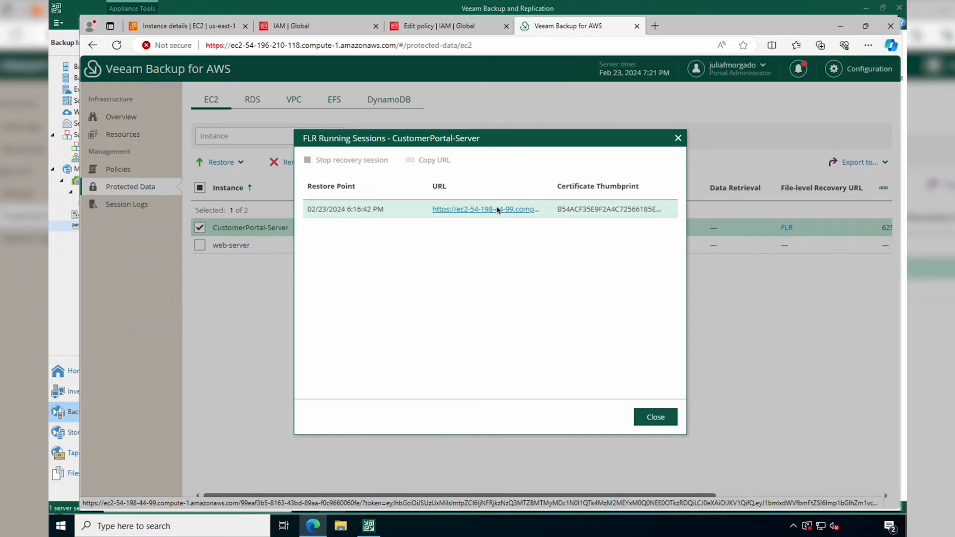
# - Open the FLR session URL and bypass the certificate privacy warning
pyautogui.click(484, 209)
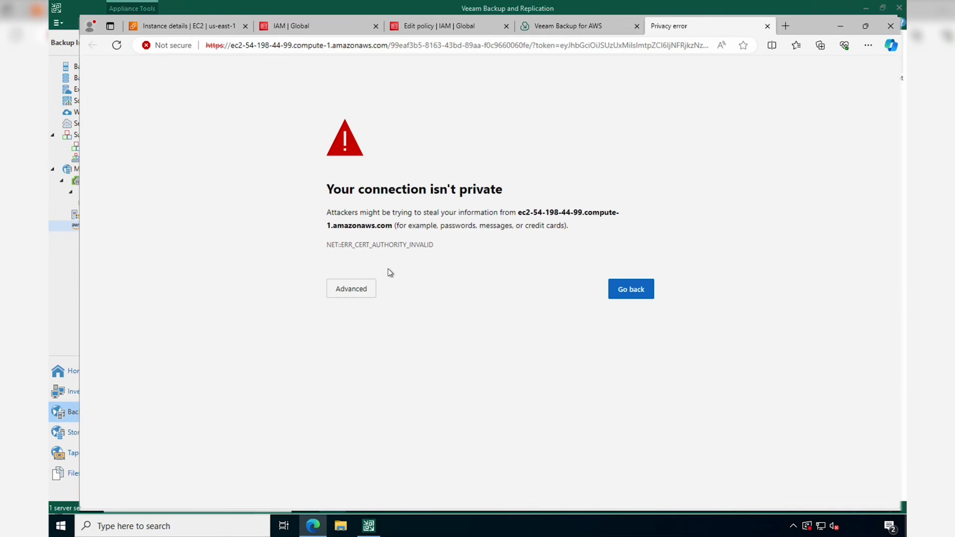
pyautogui.click(351, 288)
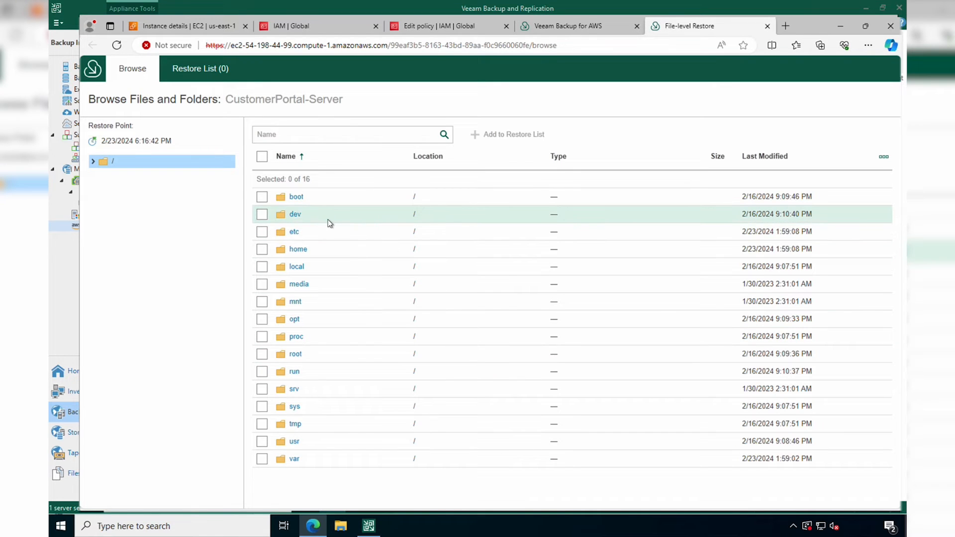
pyautogui.moveTo(328, 232)
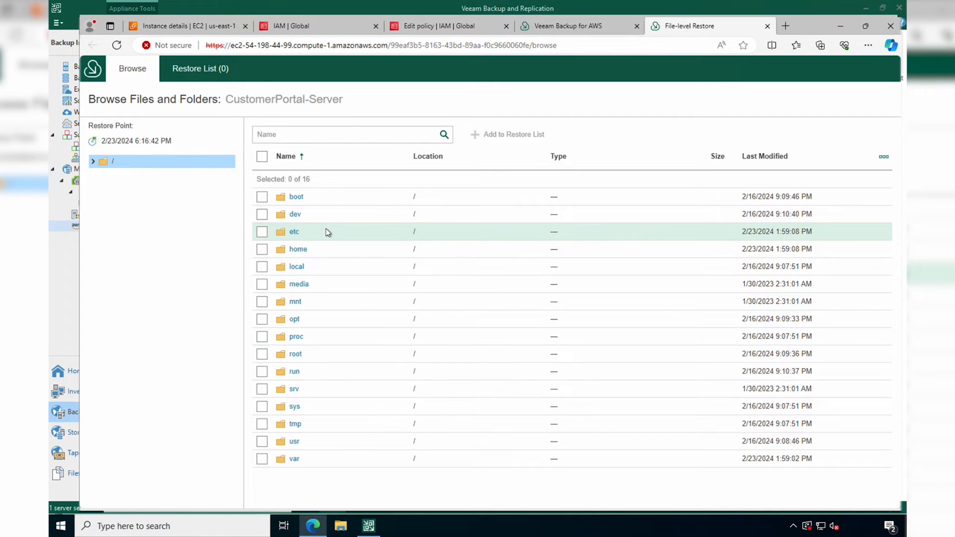
pyautogui.moveTo(334, 267)
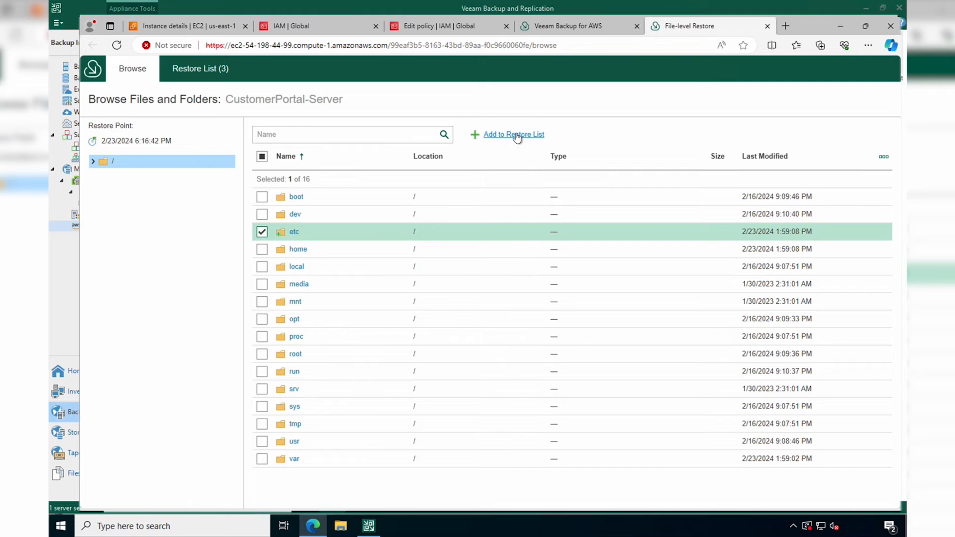
# - Add the checked etc folder to the restore list
pyautogui.click(262, 232)
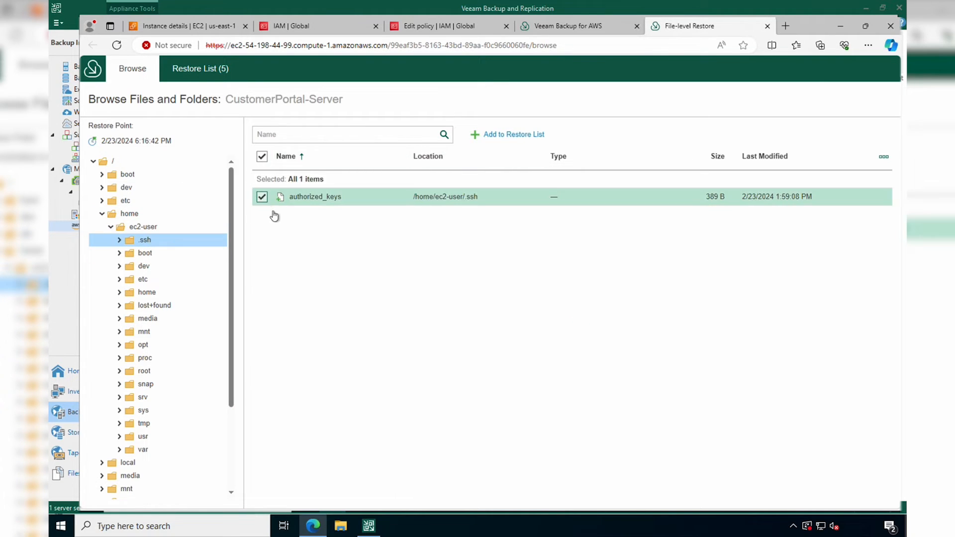
pyautogui.moveTo(203, 77)
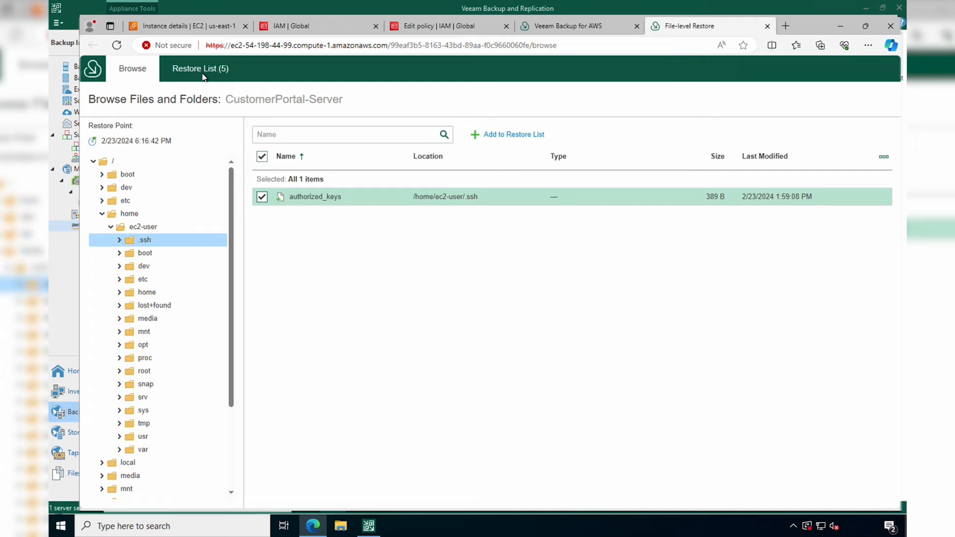
# - Select all five items in the Restore List and start restoring them
pyautogui.click(200, 68)
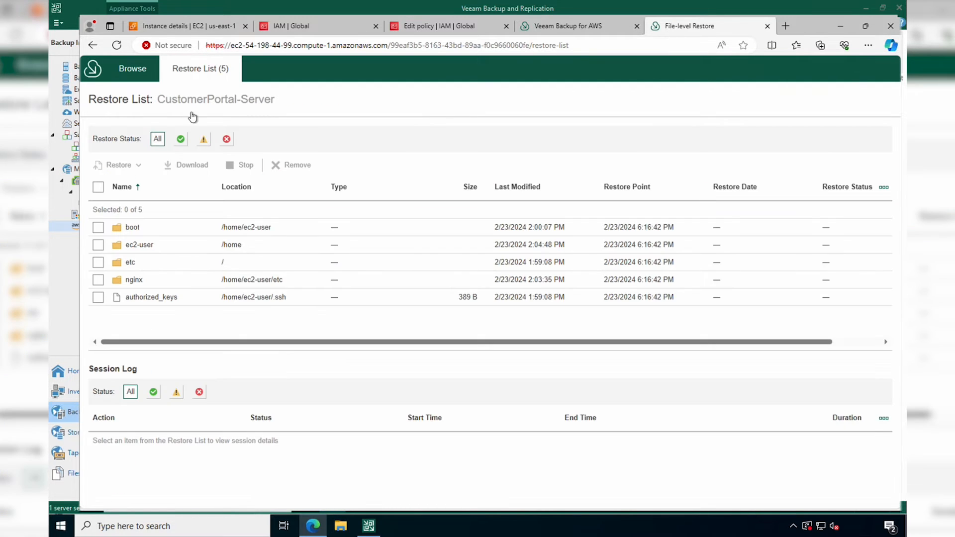
pyautogui.click(98, 187)
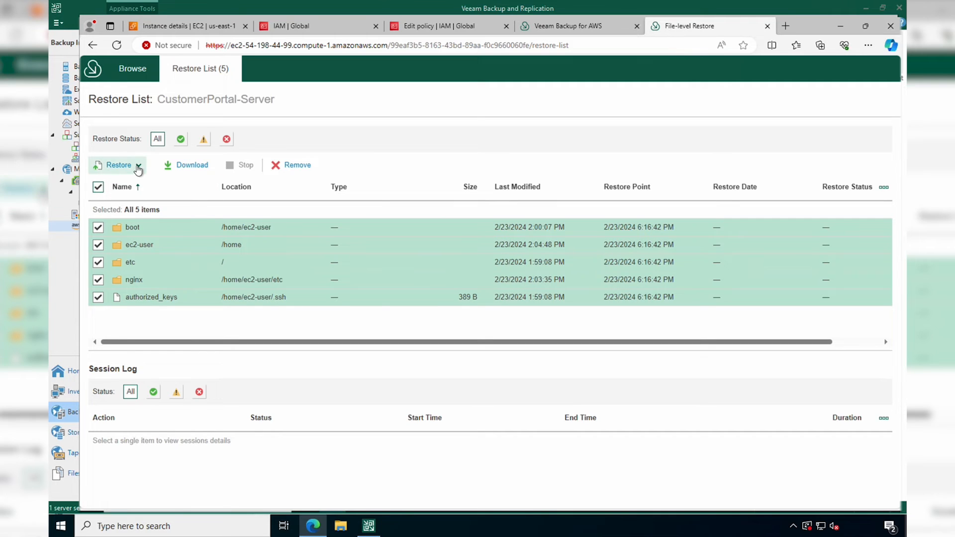
pyautogui.click(119, 165)
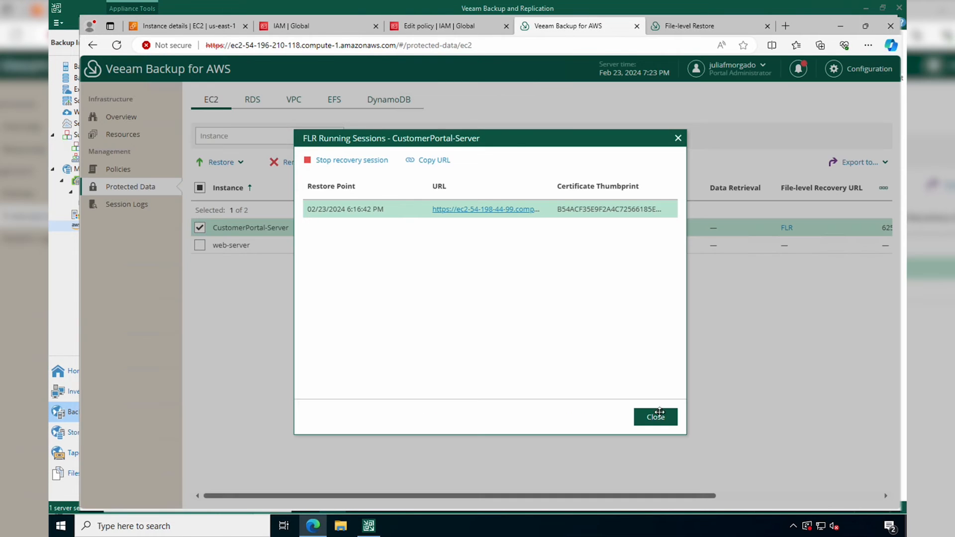
# - Close FLR Running Sessions and view Session Logs with the CustomerPortal-Server recovery running
pyautogui.click(656, 417)
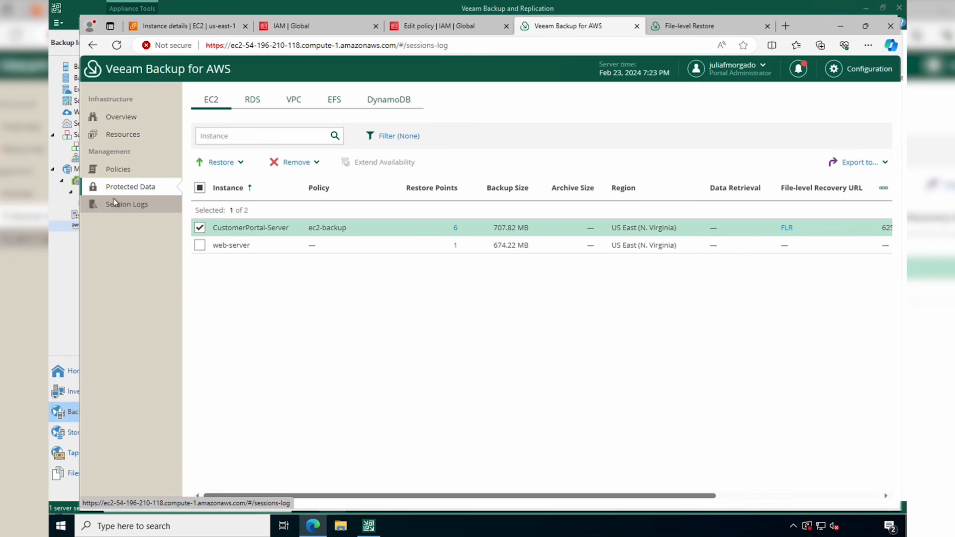
pyautogui.click(126, 204)
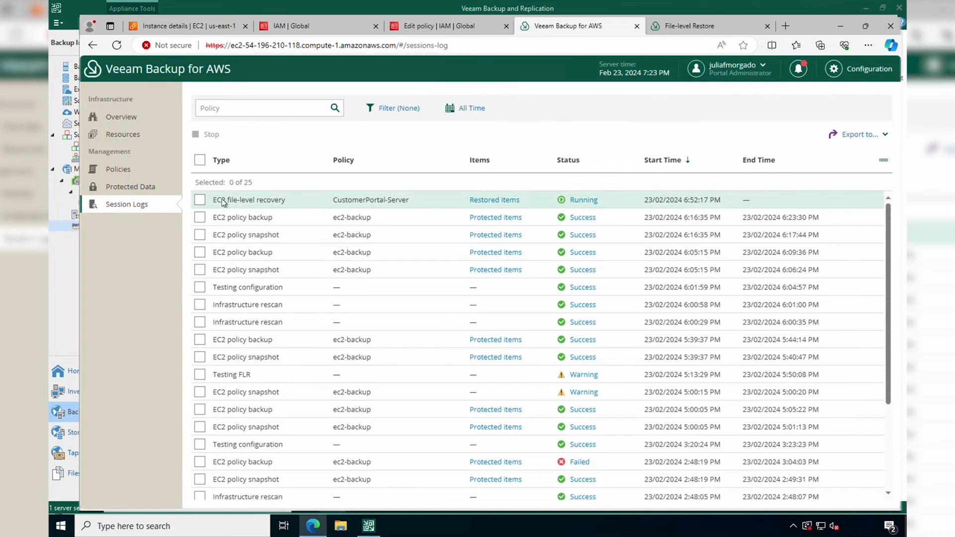
pyautogui.moveTo(584, 200)
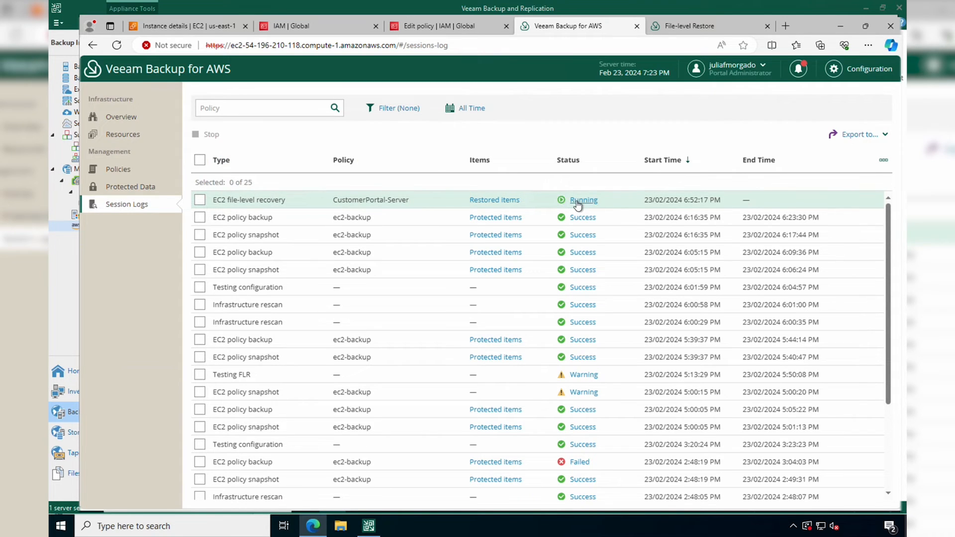